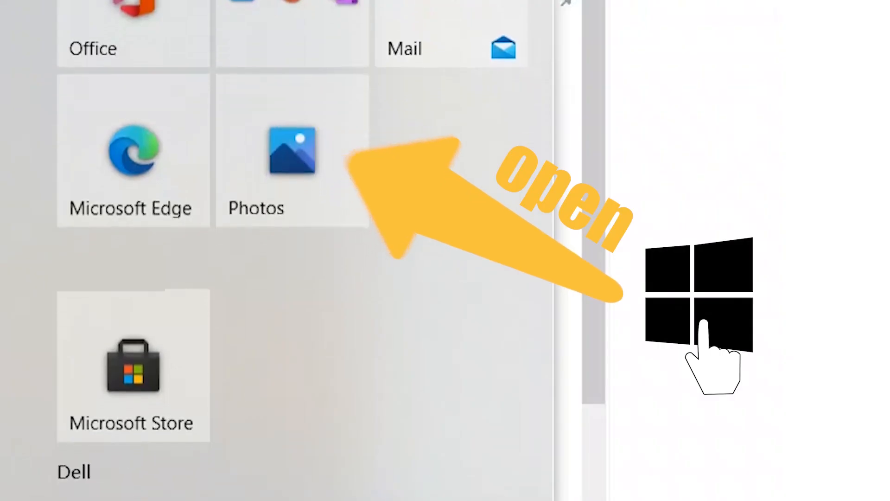
- Open Photos, start a new video project, and import the girl clip
{"action": "left_click", "coordinate": [292, 152]}
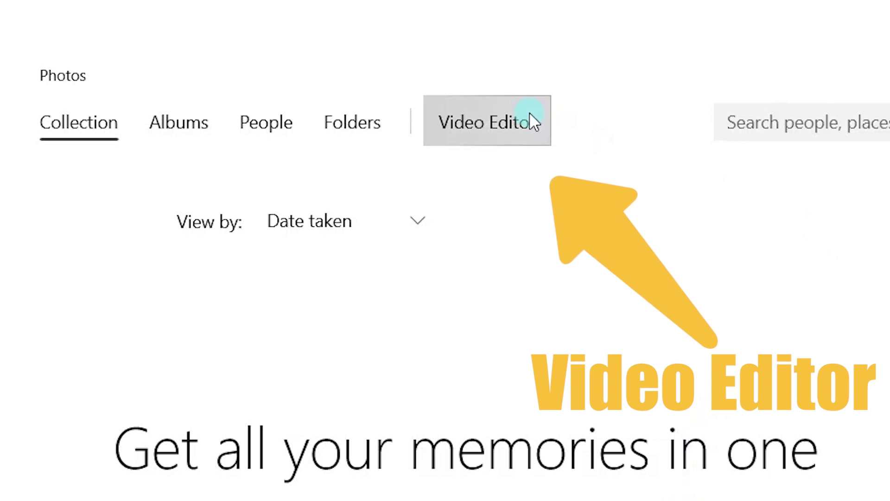
{"action": "left_click", "coordinate": [485, 122]}
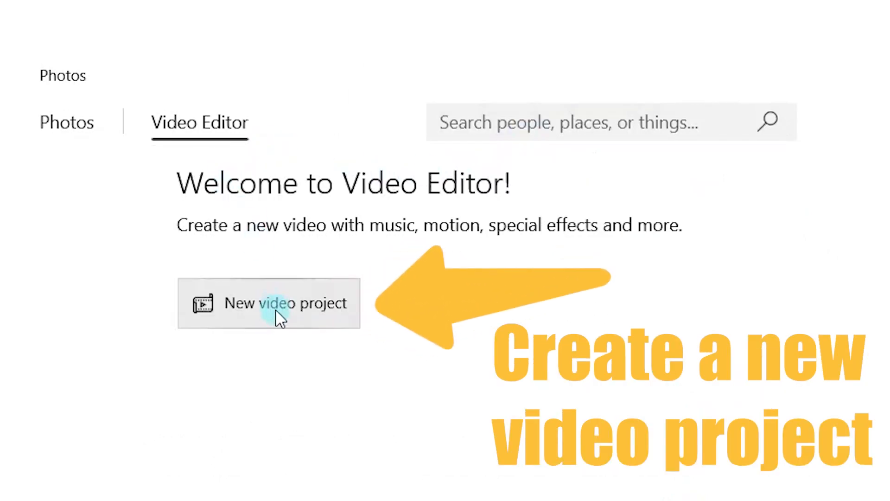
{"action": "left_click", "coordinate": [269, 303]}
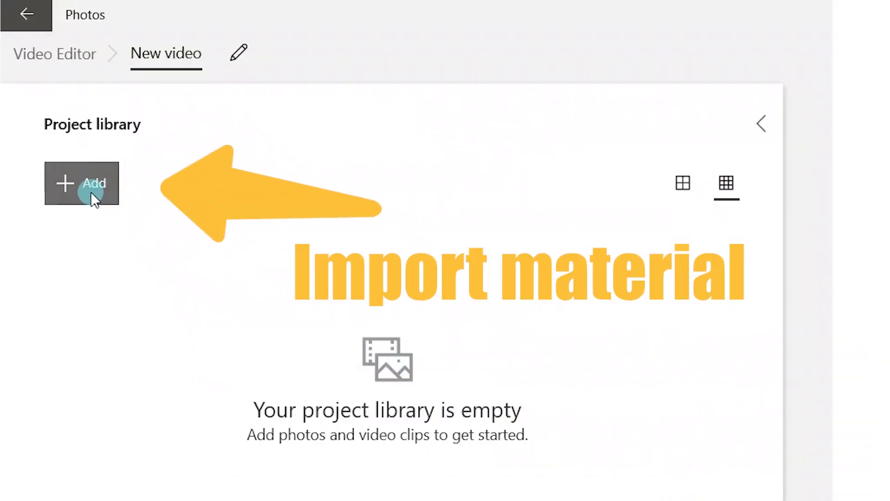
{"action": "left_click", "coordinate": [81, 183]}
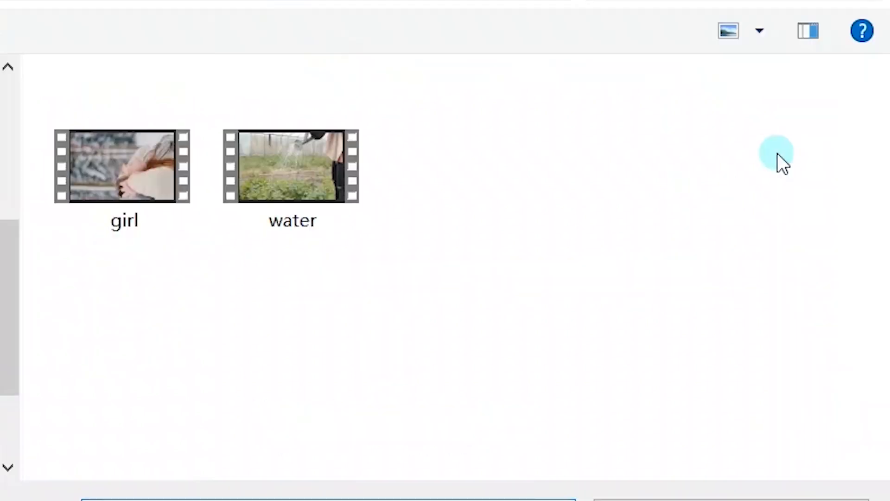
{"action": "left_click", "coordinate": [124, 166]}
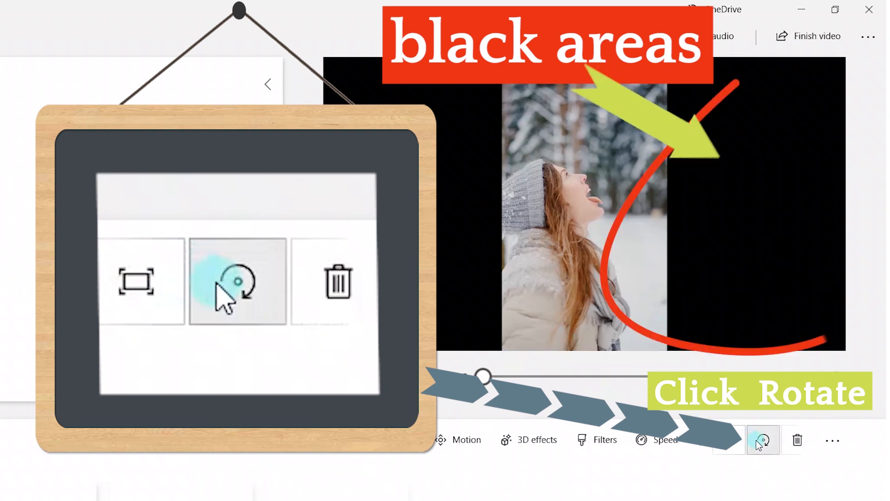
- Rotate the girl clip three quarter-turns to fill the frame, then close Photos
{"action": "left_click", "coordinate": [764, 440]}
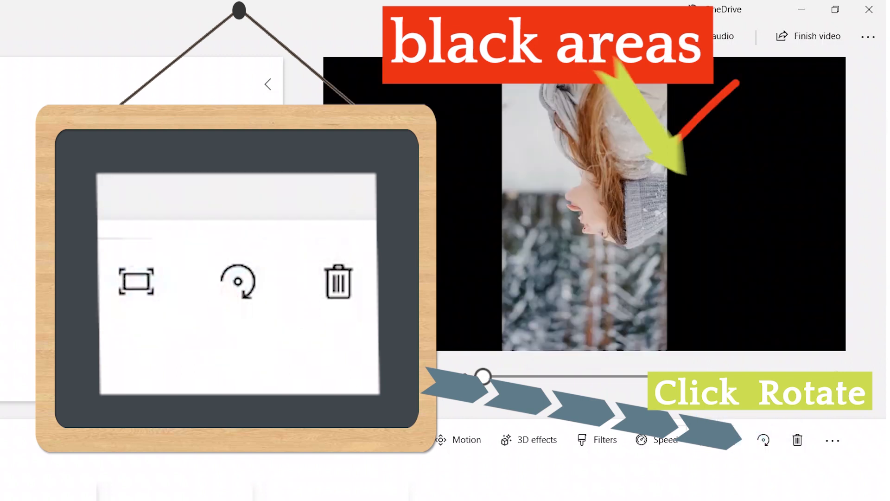
{"action": "left_click", "coordinate": [764, 440]}
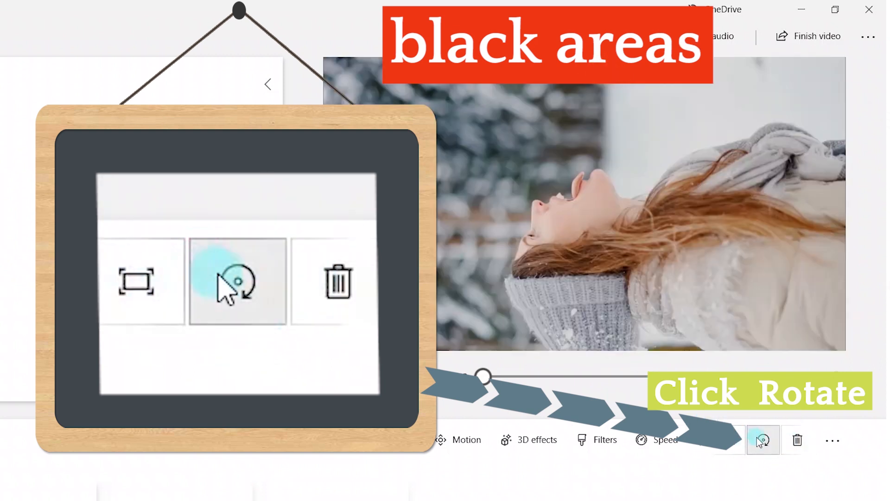
{"action": "left_click", "coordinate": [763, 440]}
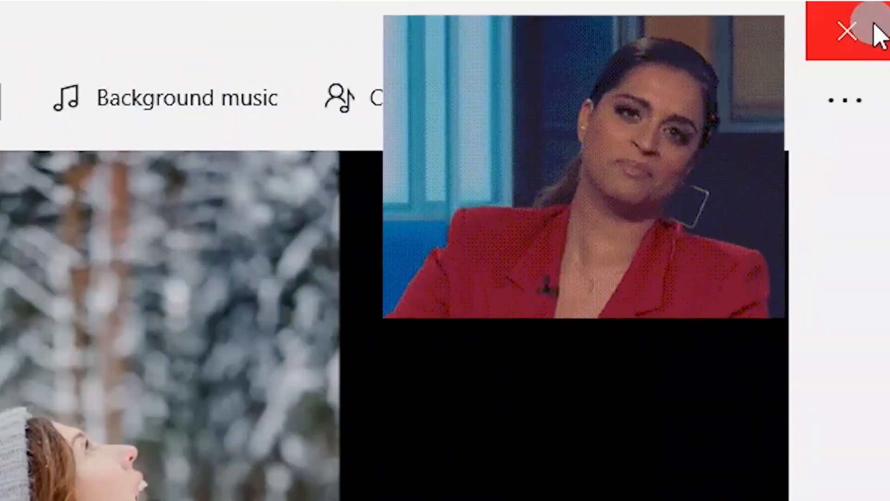
{"action": "left_click", "coordinate": [849, 30]}
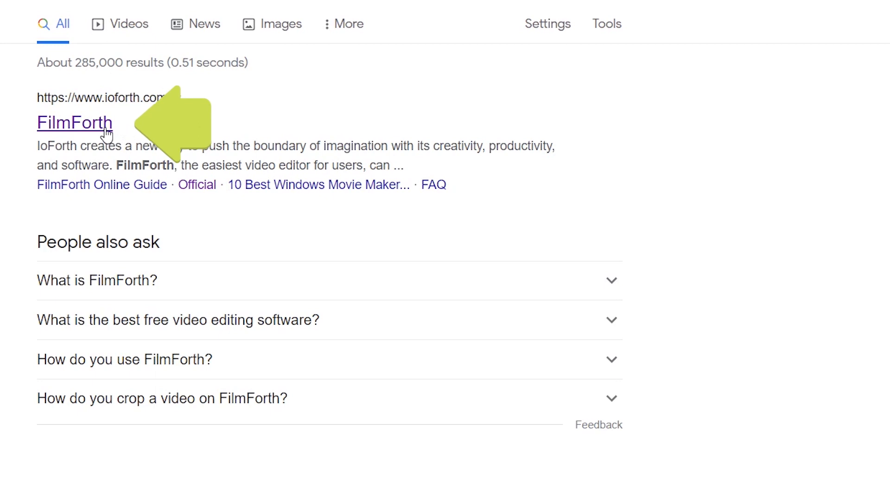
- Follow the ioforth.com FilmForth search result to reach FilmForth's start screen
{"action": "left_click", "coordinate": [74, 122]}
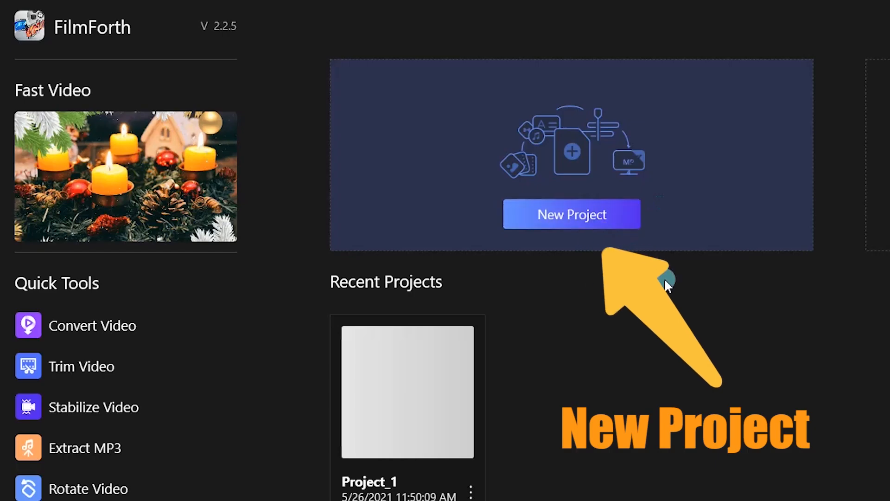
- Import the girl clip into a new FilmForth project and rotate it upright
{"action": "left_click", "coordinate": [571, 214]}
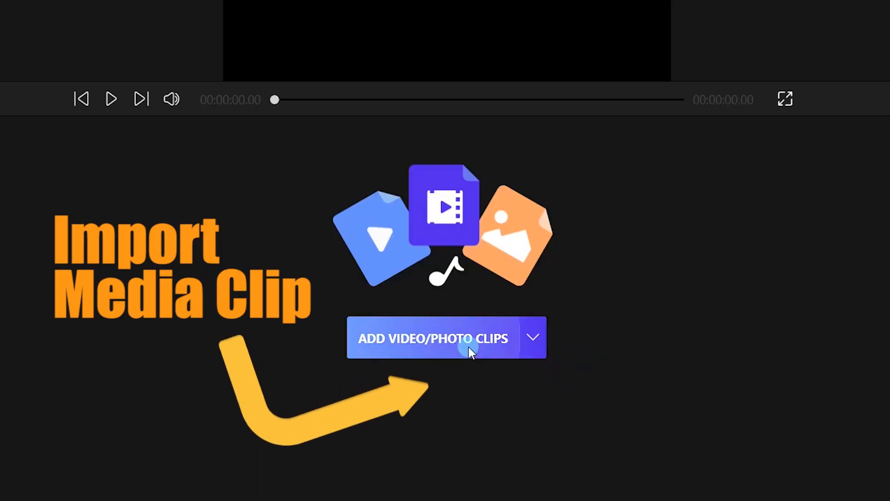
{"action": "left_click", "coordinate": [433, 338]}
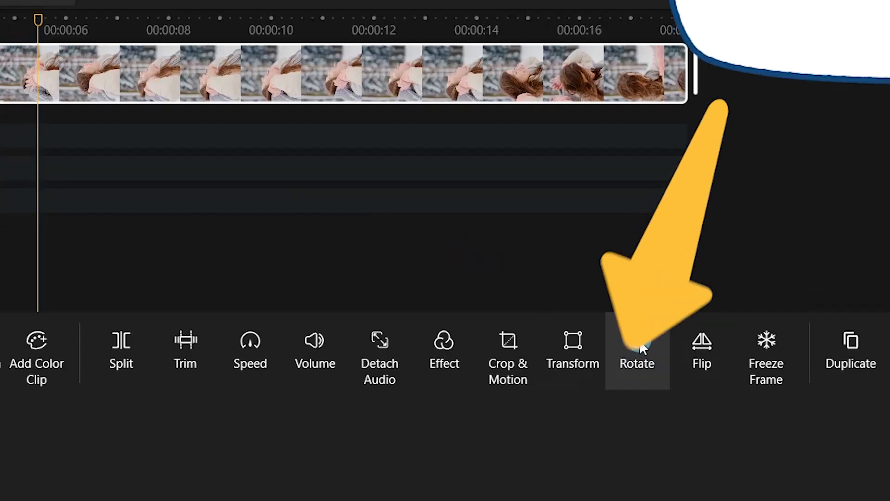
{"action": "left_click", "coordinate": [545, 386]}
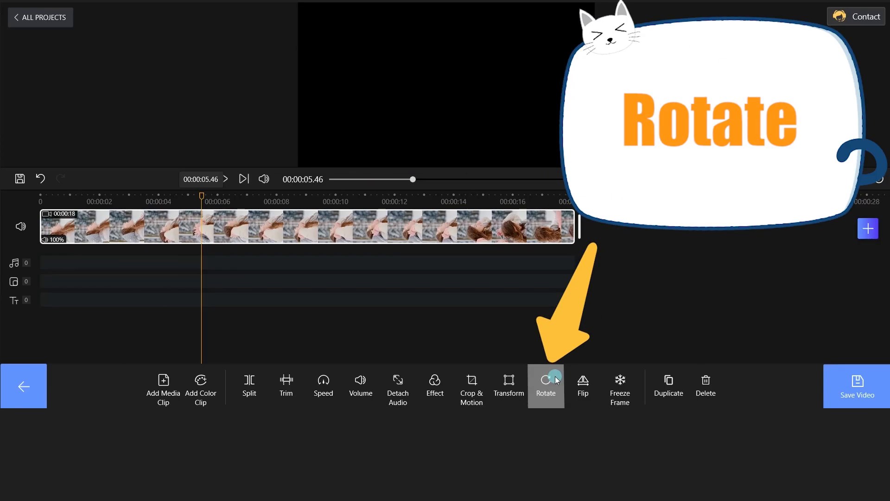
{"action": "left_click", "coordinate": [546, 386]}
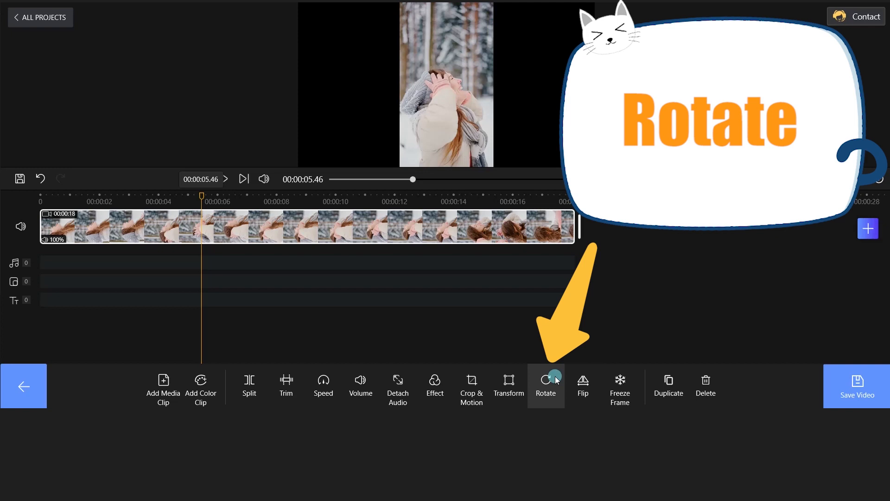
{"action": "left_click", "coordinate": [508, 389]}
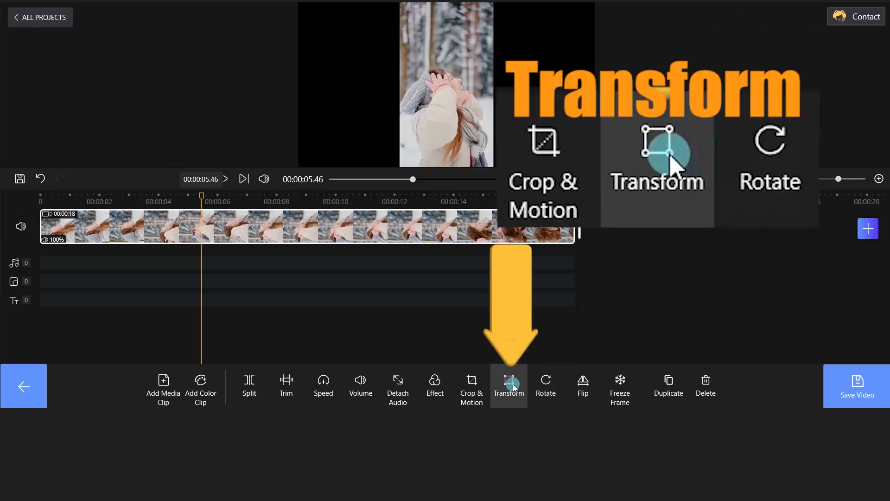
- Scale the upright girl clip to fill the frame and play back the preview
{"action": "left_click", "coordinate": [508, 386]}
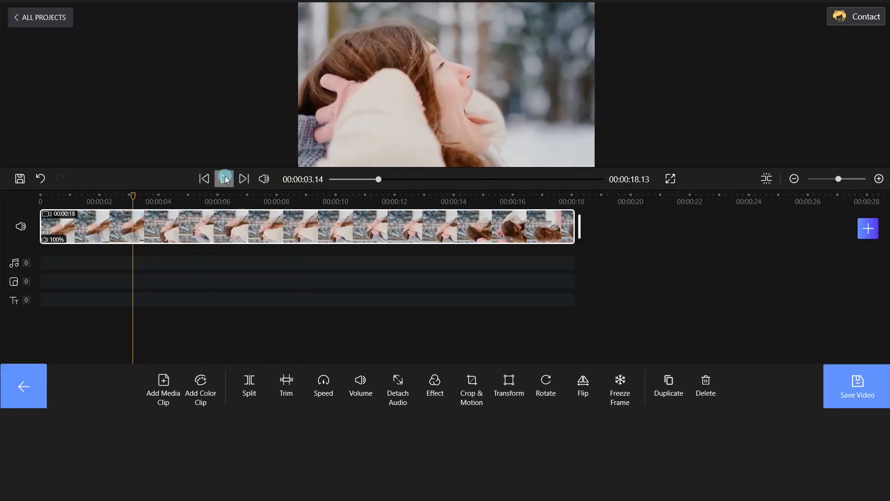
{"action": "left_click", "coordinate": [224, 178]}
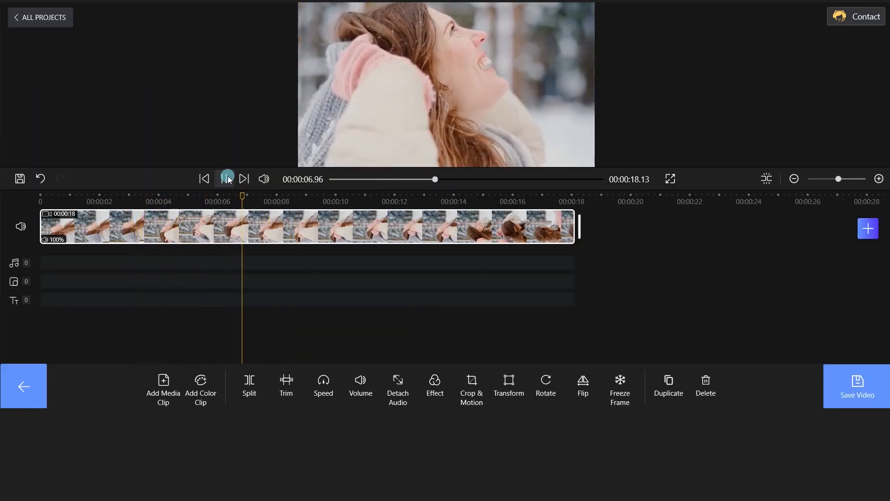
{"action": "left_click", "coordinate": [225, 178]}
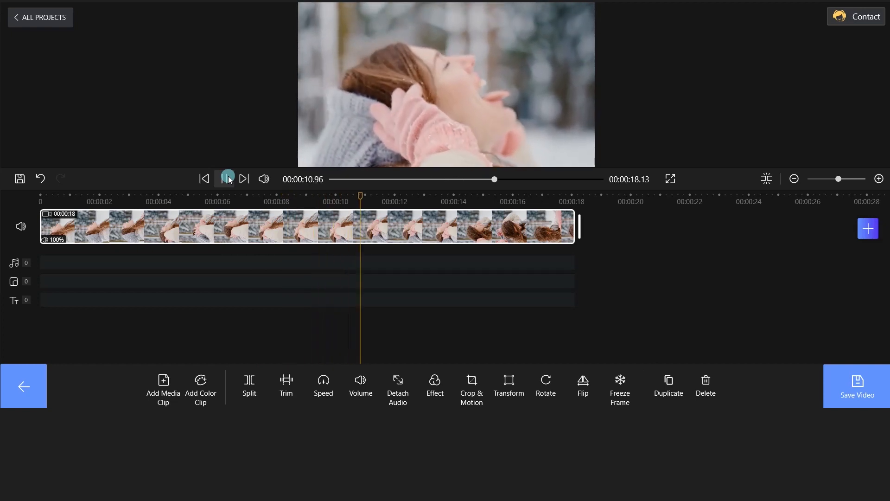
{"action": "left_click", "coordinate": [226, 178]}
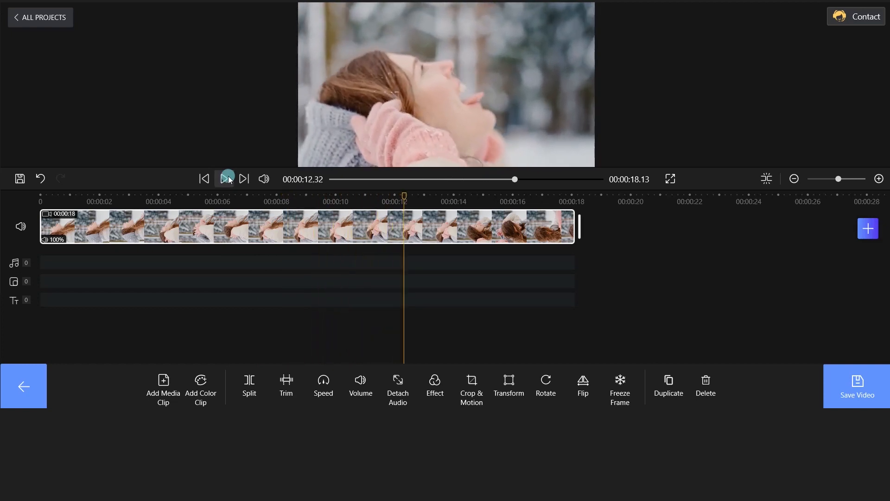
{"action": "left_click", "coordinate": [226, 178]}
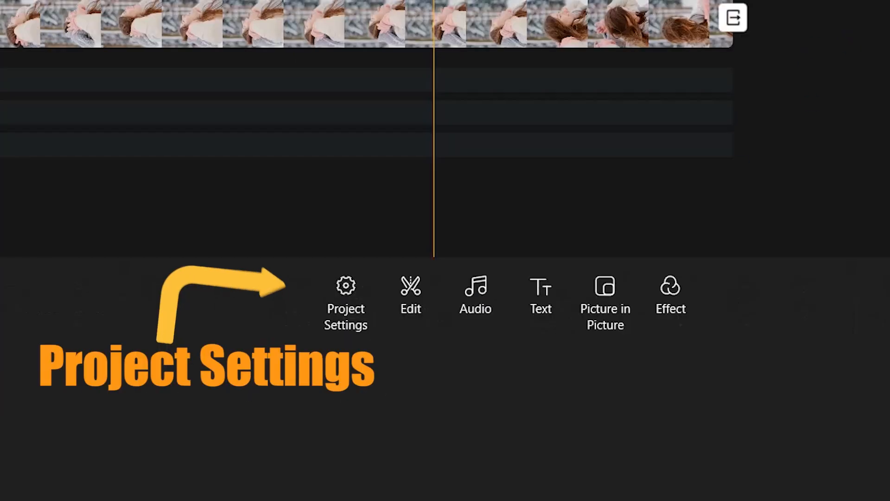
- Switch the project aspect ratio to 9:16 (TikTok/IGTV) in Project Settings
{"action": "left_click", "coordinate": [345, 295]}
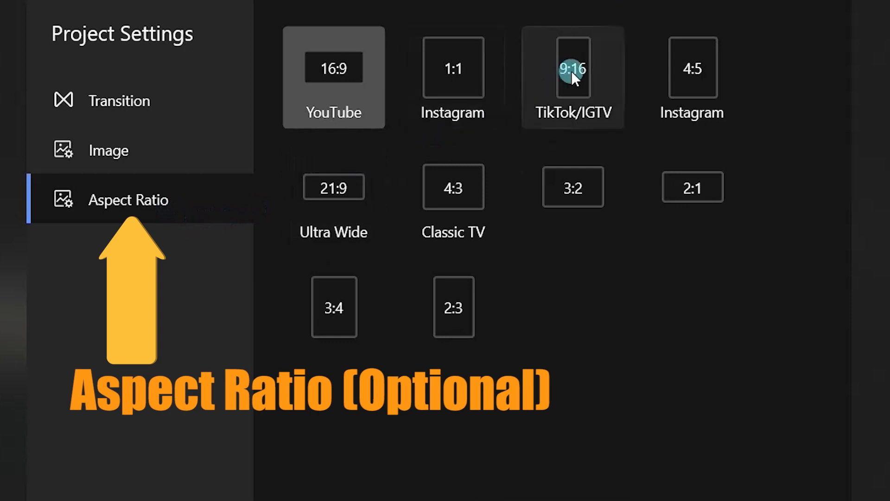
{"action": "left_click", "coordinate": [572, 78]}
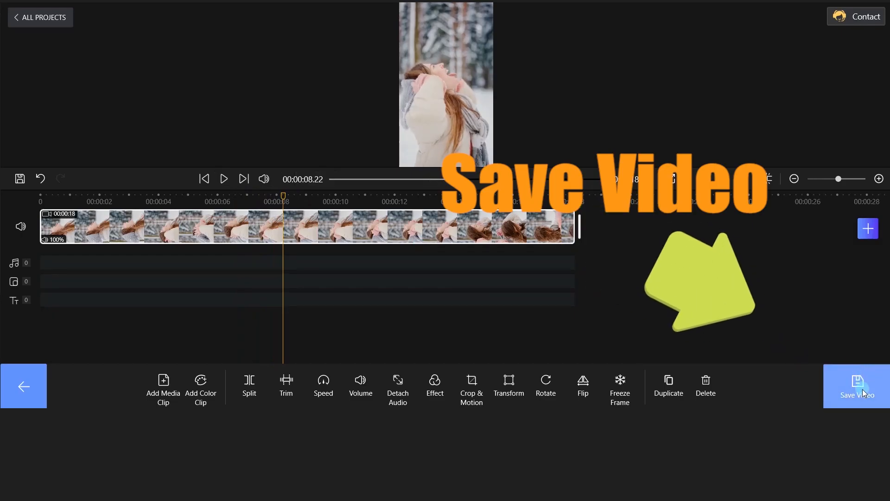
- Export the clip at 1080P and 30 fps and close the success notice
{"action": "left_click", "coordinate": [856, 386]}
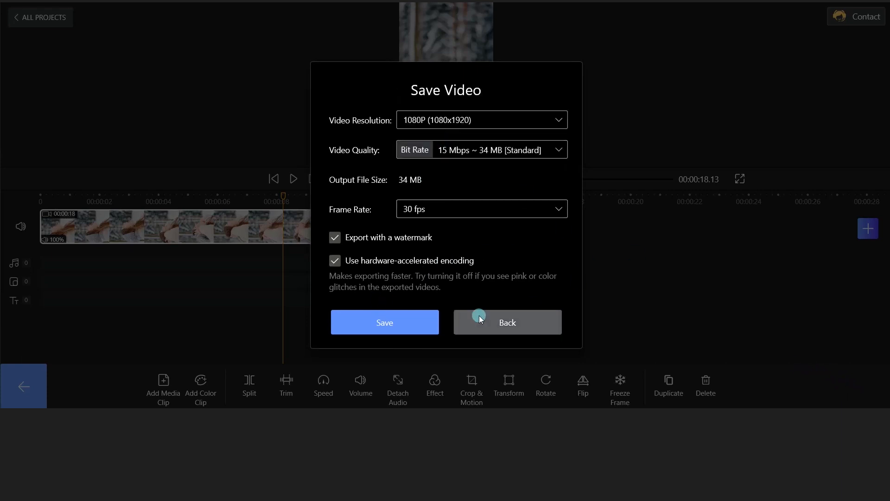
{"action": "left_click", "coordinate": [385, 322]}
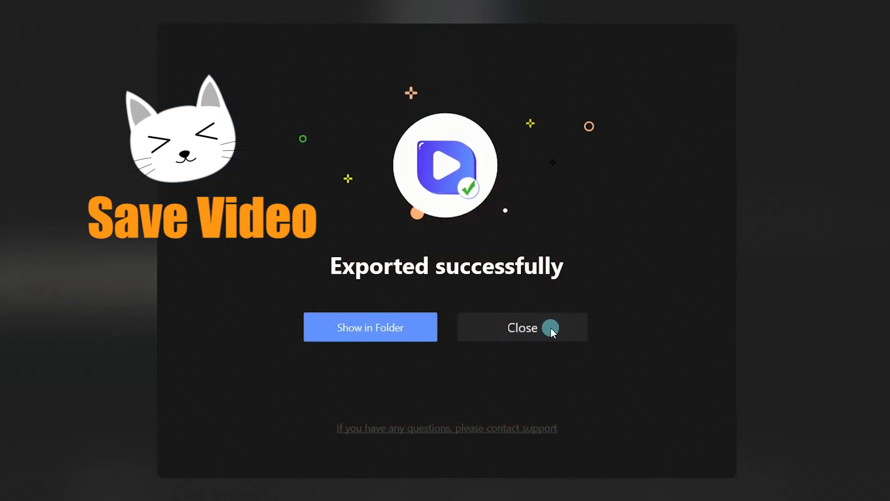
{"action": "left_click", "coordinate": [521, 327]}
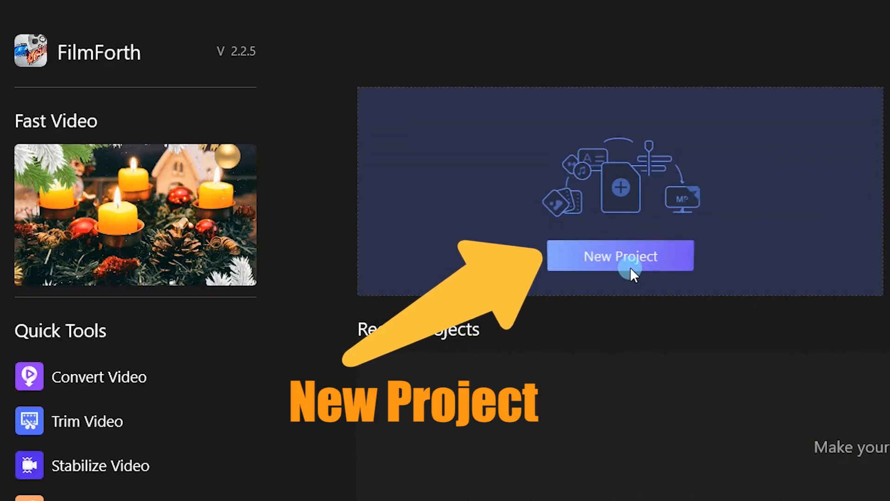
- Build a gradient colour clip project with snowy-portrait and watering-plants picture-in-picture videos, resized and tilted
{"action": "left_click", "coordinate": [620, 255]}
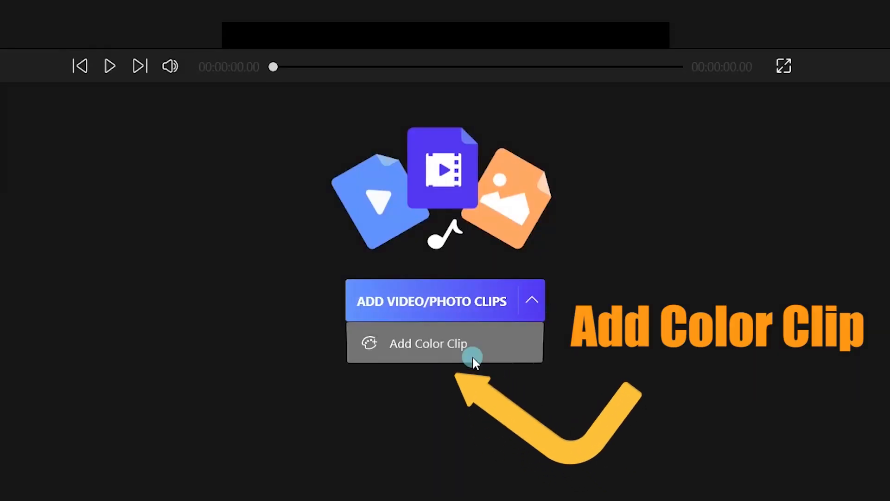
{"action": "left_click", "coordinate": [428, 343]}
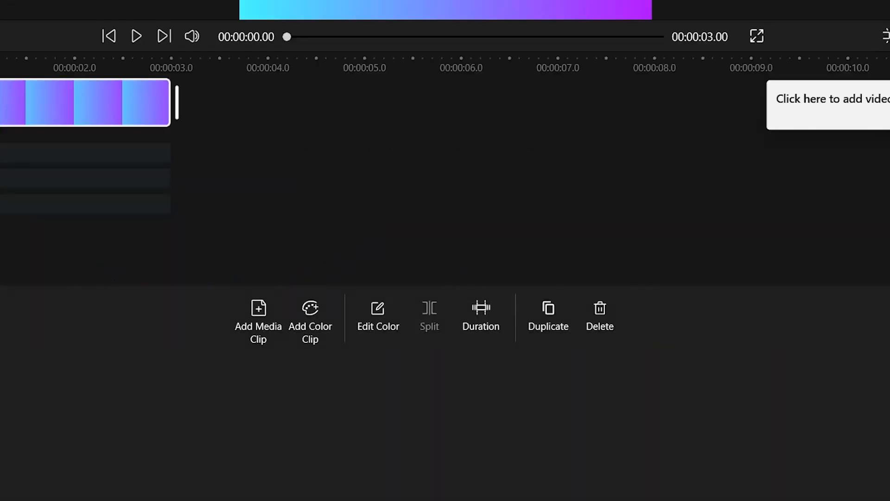
{"action": "left_click", "coordinate": [521, 317]}
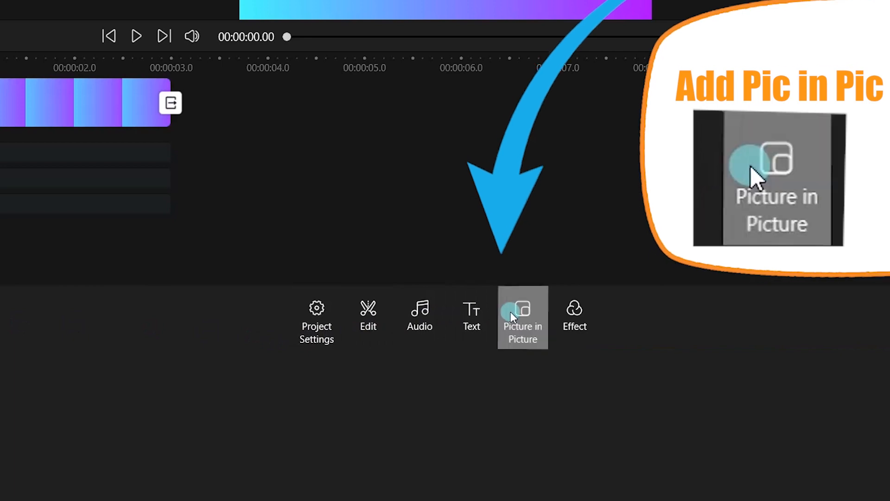
{"action": "left_click", "coordinate": [522, 317]}
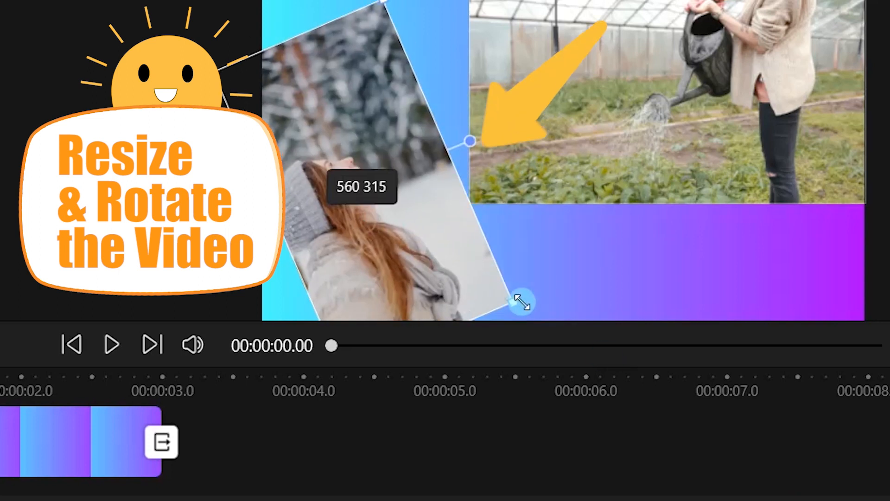
{"action": "left_click", "coordinate": [397, 370]}
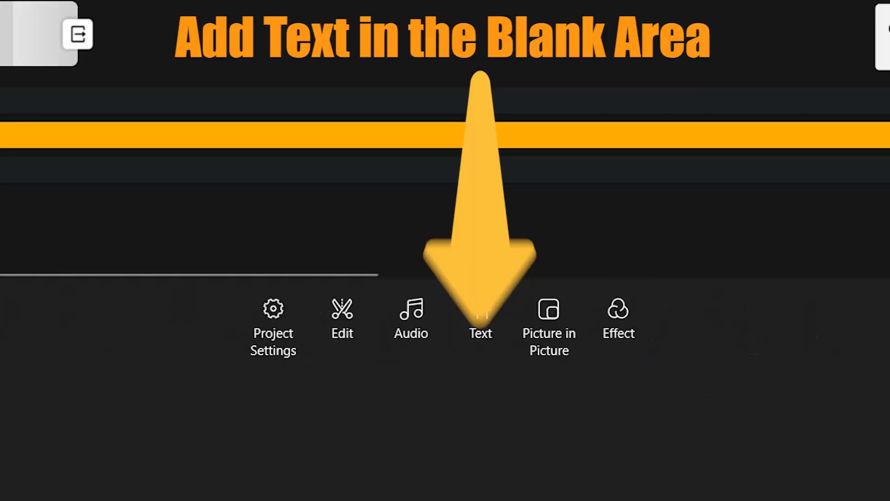
- Add 'drink water' text in the blank lower-right area and make it black
{"action": "left_click", "coordinate": [481, 319]}
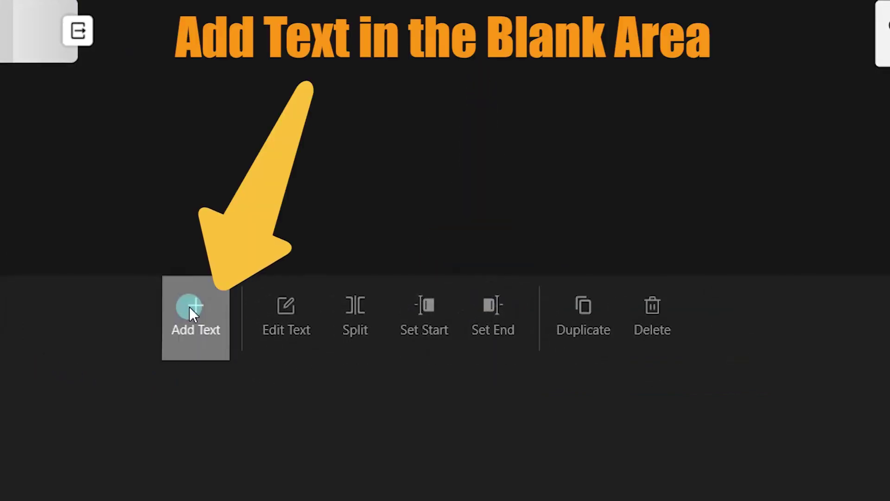
{"action": "left_click", "coordinate": [196, 316]}
{"action": "type", "text": "drink water"}
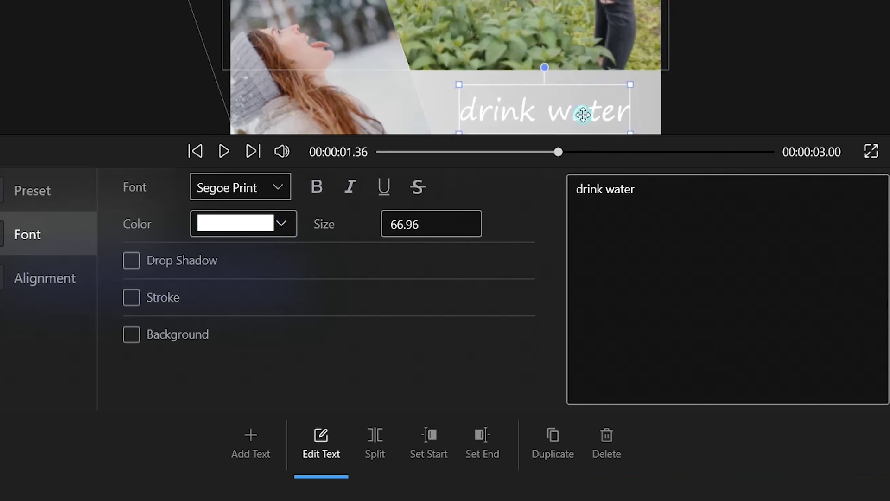
{"action": "left_click", "coordinate": [236, 223]}
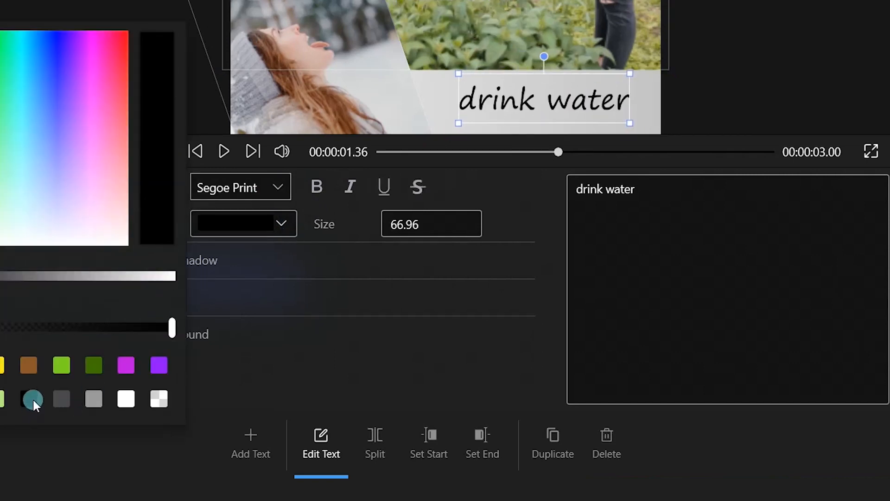
{"action": "mouse_move", "coordinate": [28, 399]}
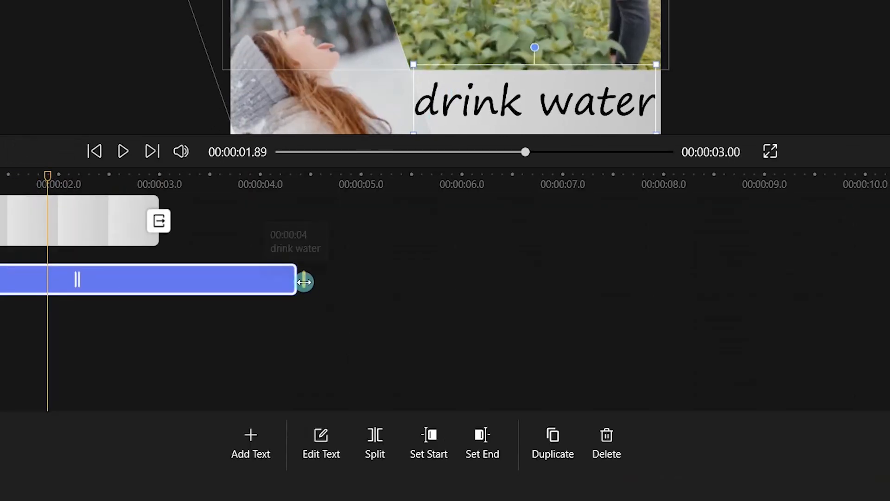
- Preview the collage, export it, and close the export success notice
{"action": "left_click", "coordinate": [123, 152]}
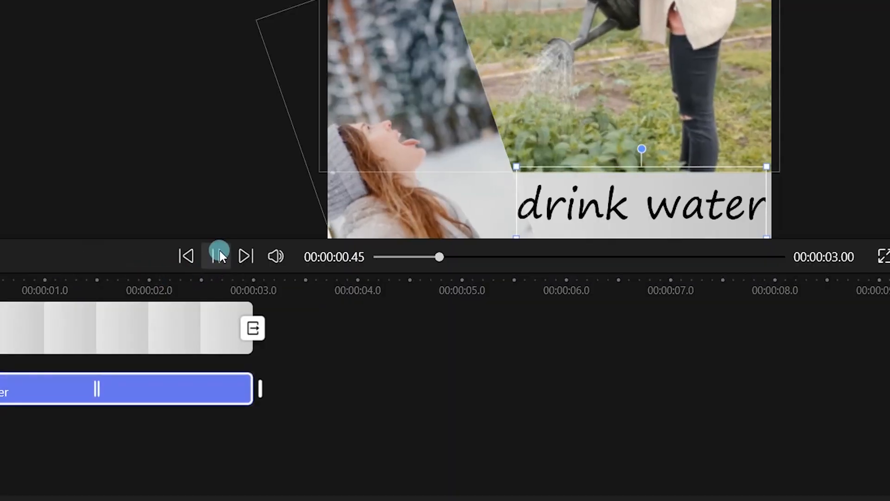
{"action": "left_click", "coordinate": [217, 256]}
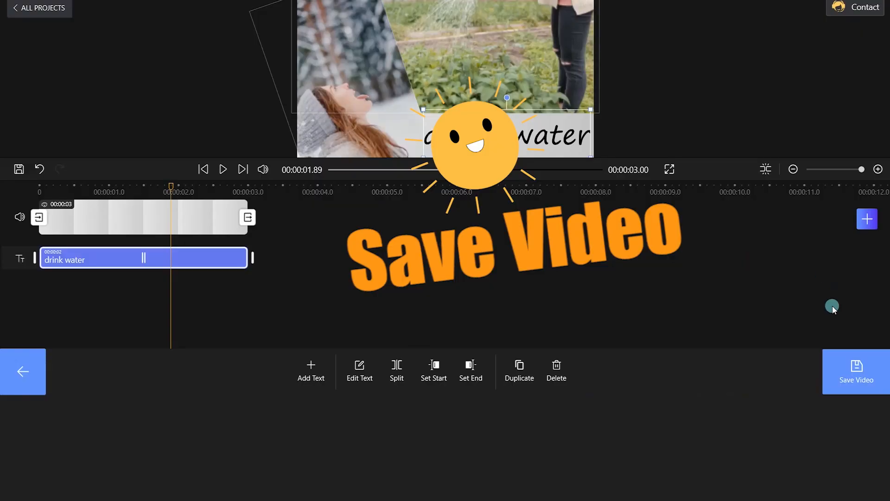
{"action": "left_click", "coordinate": [855, 371]}
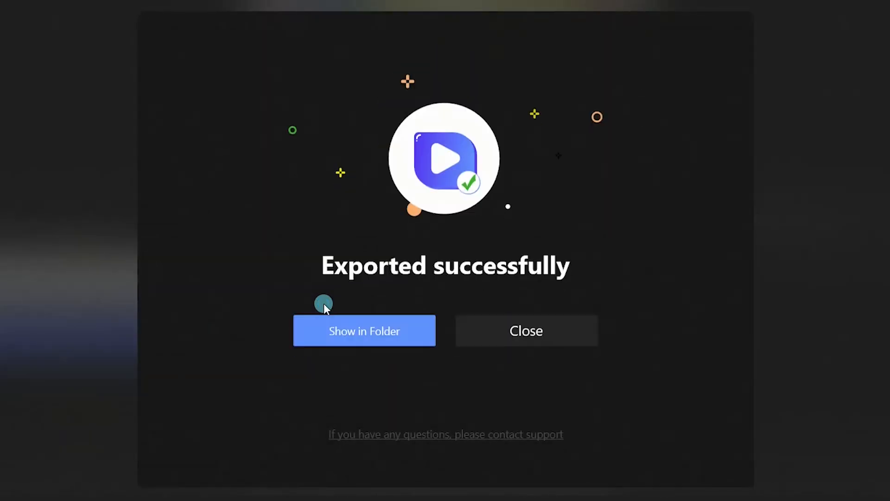
{"action": "mouse_move", "coordinate": [526, 330]}
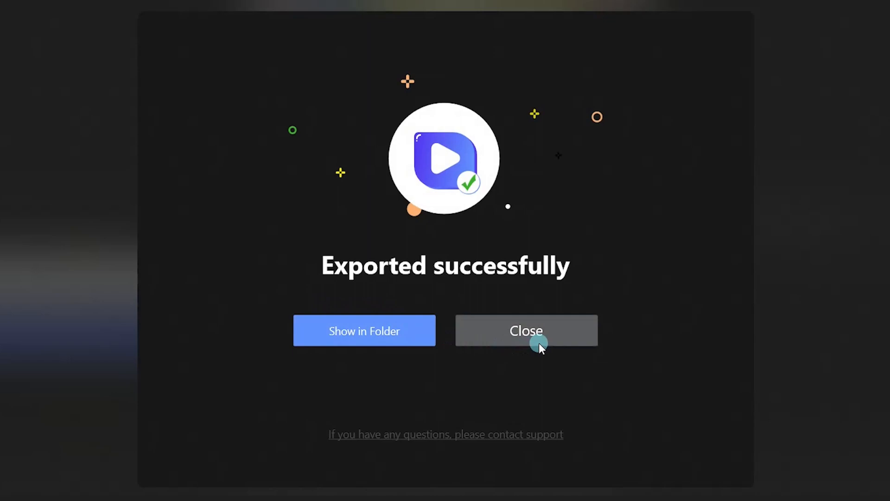
{"action": "left_click", "coordinate": [526, 330]}
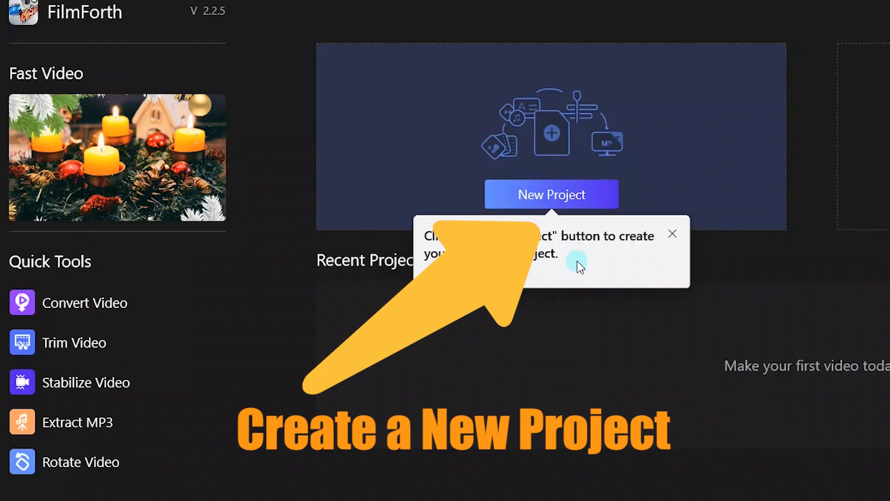
- Start a new project on a colour clip, overlay the portrait flower video, and open its colour settings
{"action": "left_click", "coordinate": [549, 194]}
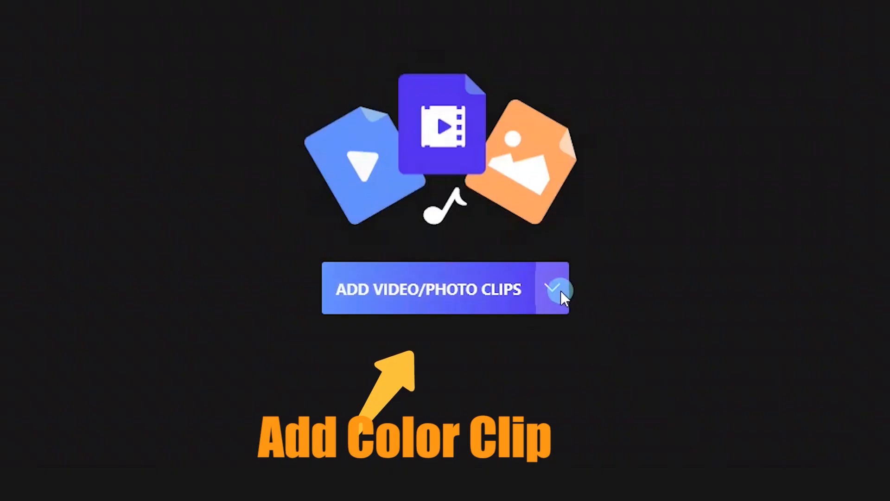
{"action": "left_click", "coordinate": [554, 288]}
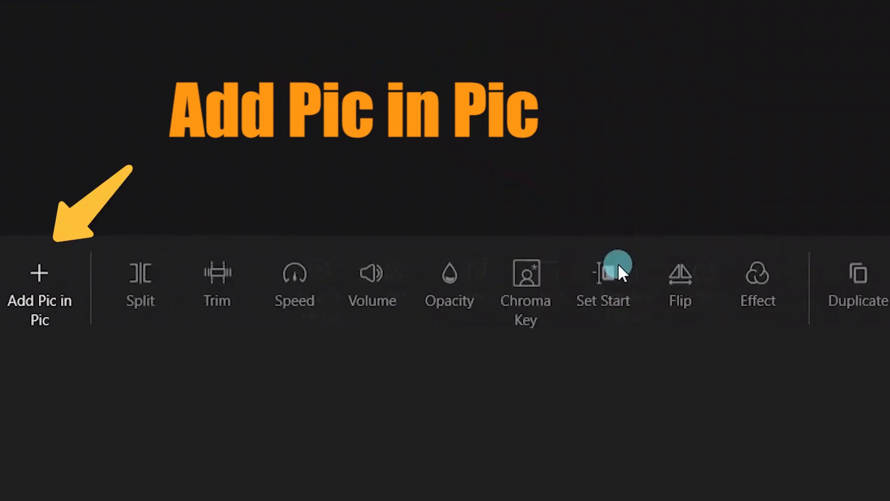
{"action": "mouse_move", "coordinate": [150, 216]}
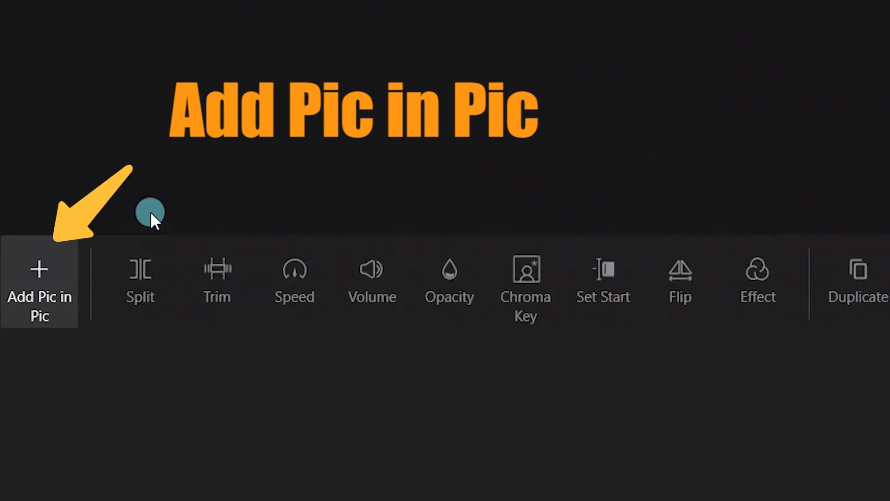
{"action": "left_click", "coordinate": [39, 284]}
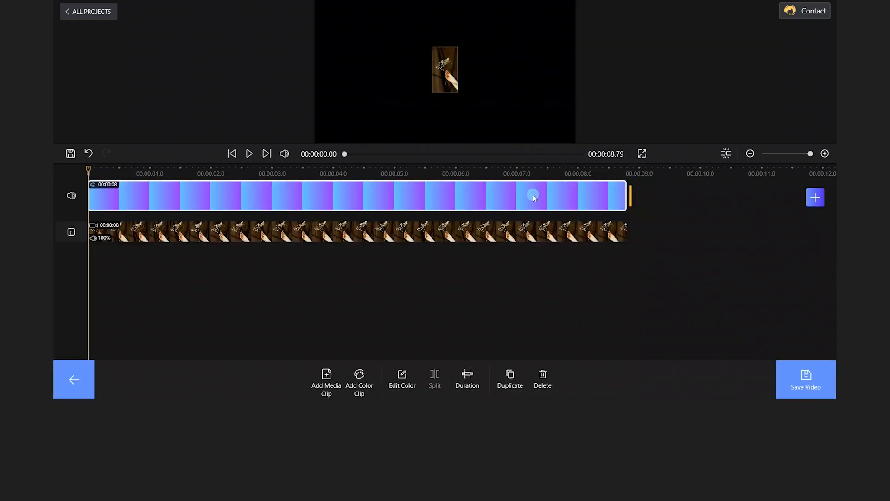
{"action": "left_click", "coordinate": [402, 377]}
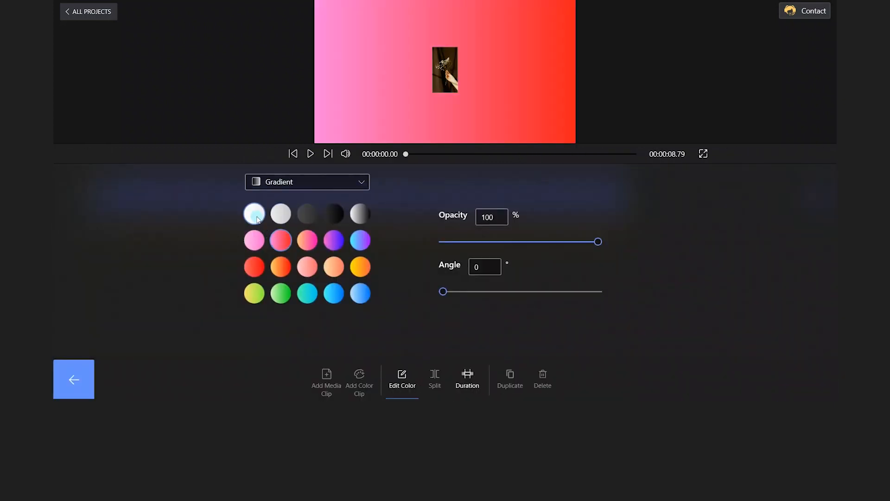